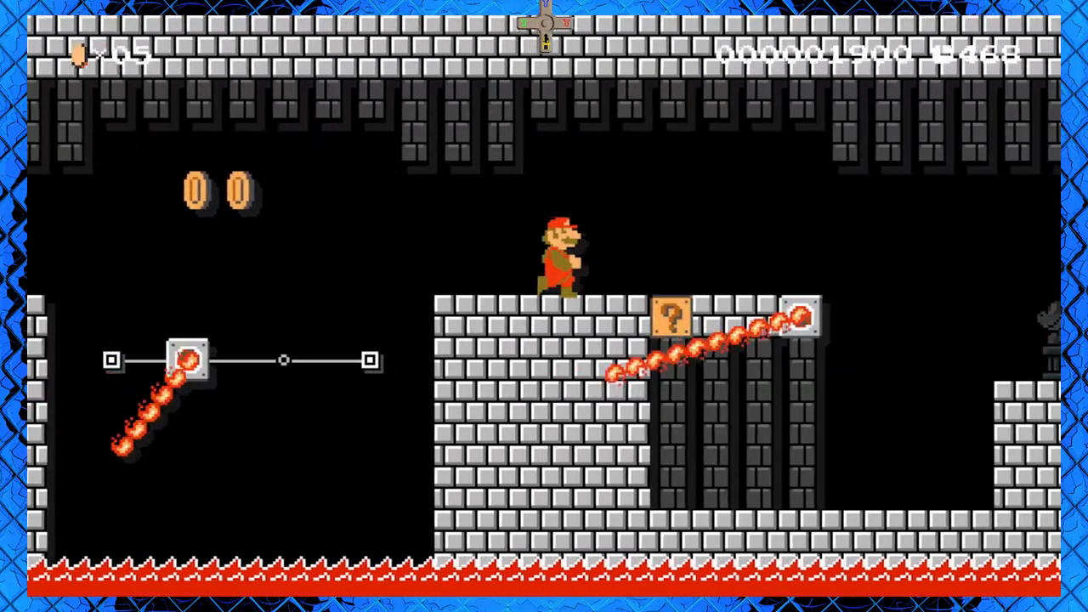
# Guide Mario past the rotating fire bars to the goal, clearing Great Bars of Fire in 05:27.749
pyautogui.hscroll(3)
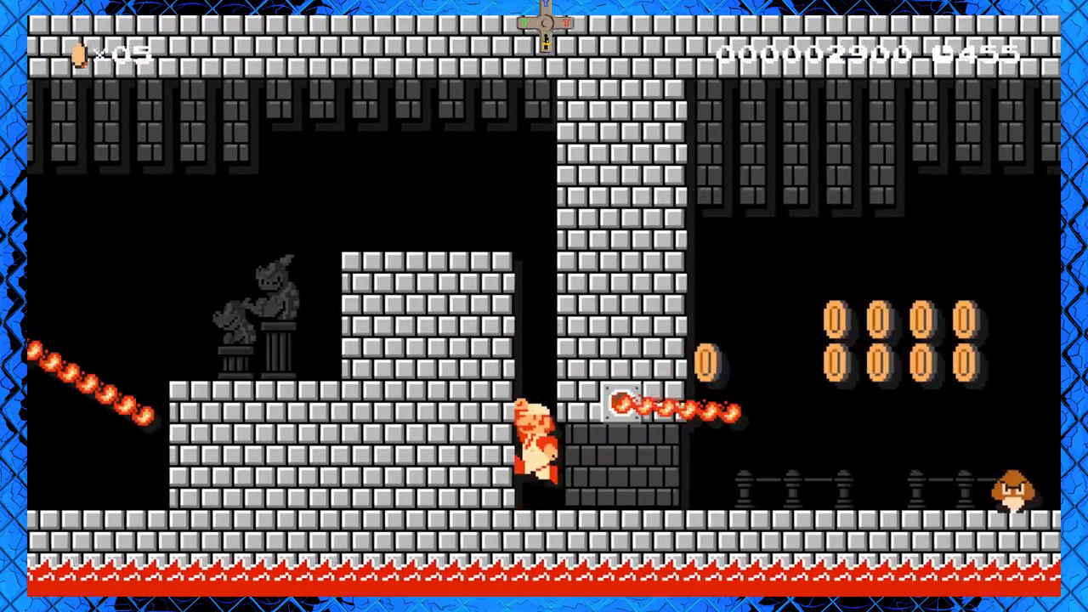
pyautogui.press('up')
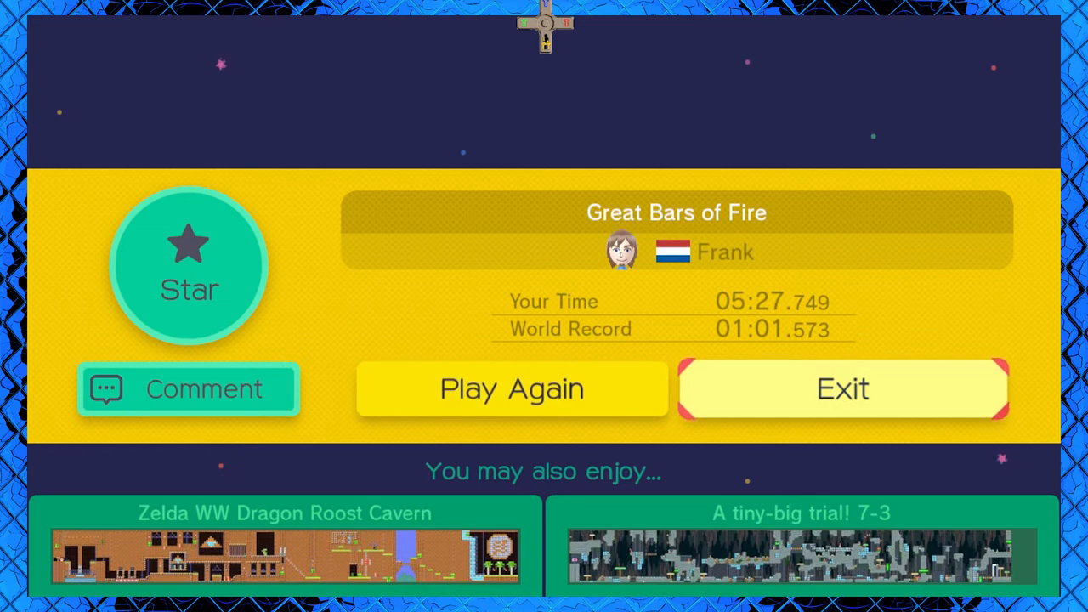
pyautogui.moveTo(842, 388)
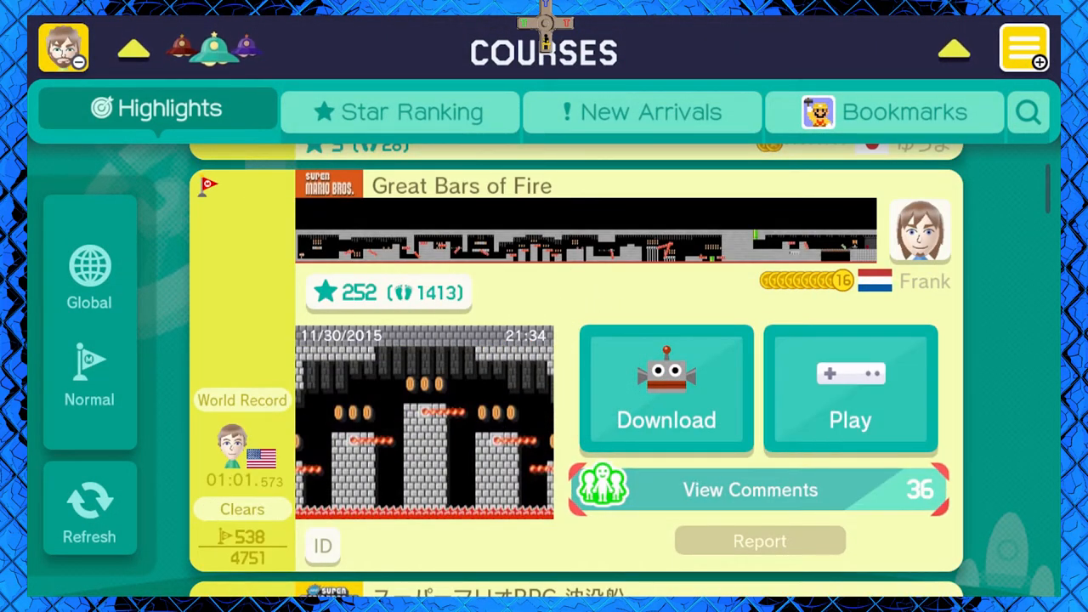
# Scroll the Courses Highlights list down to Blathers' Fossil Expedition! by Slowbeau
pyautogui.scroll(-3)
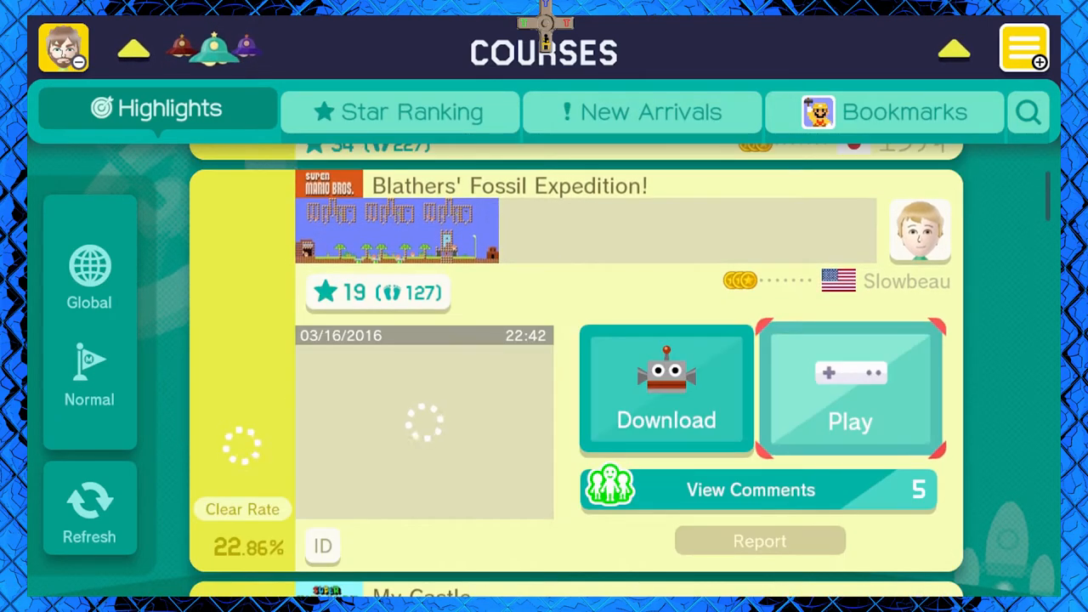
# Play Blathers' Fossil Expedition! and run Mario across the treetop platforms
pyautogui.click(850, 391)
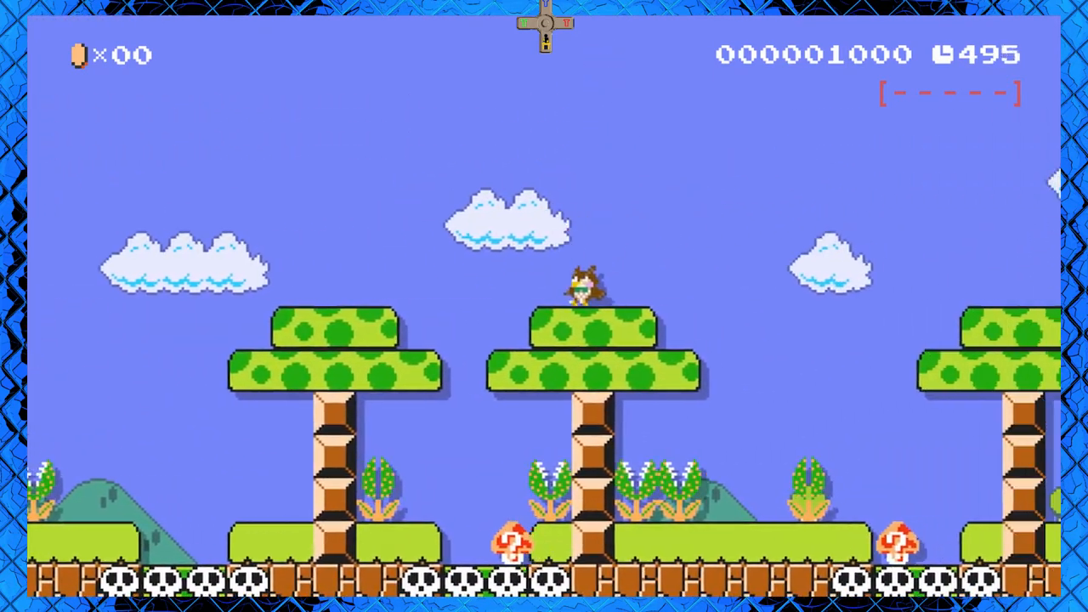
pyautogui.press('right')
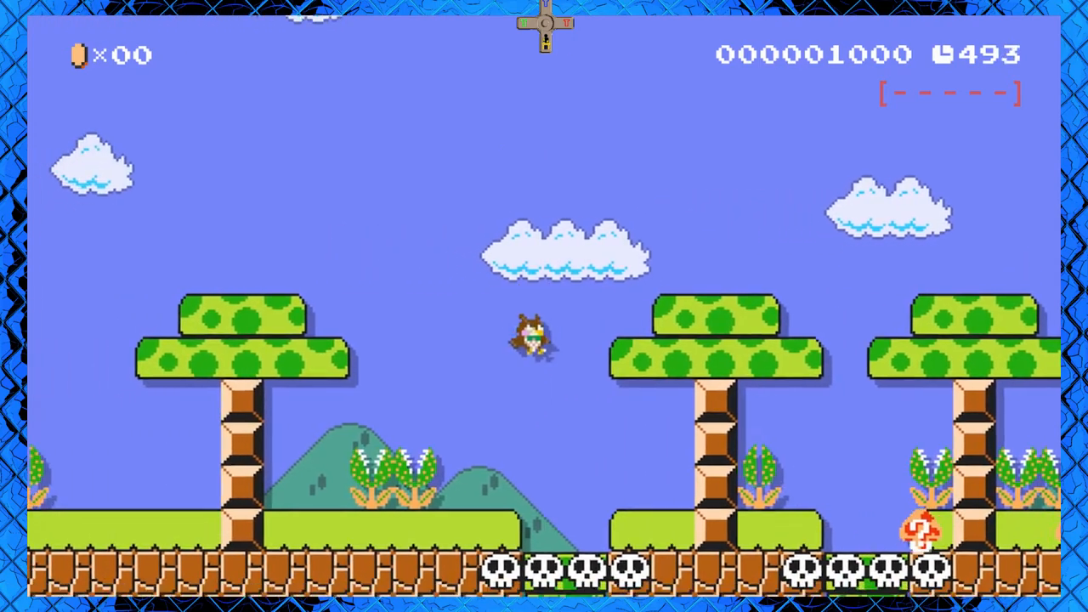